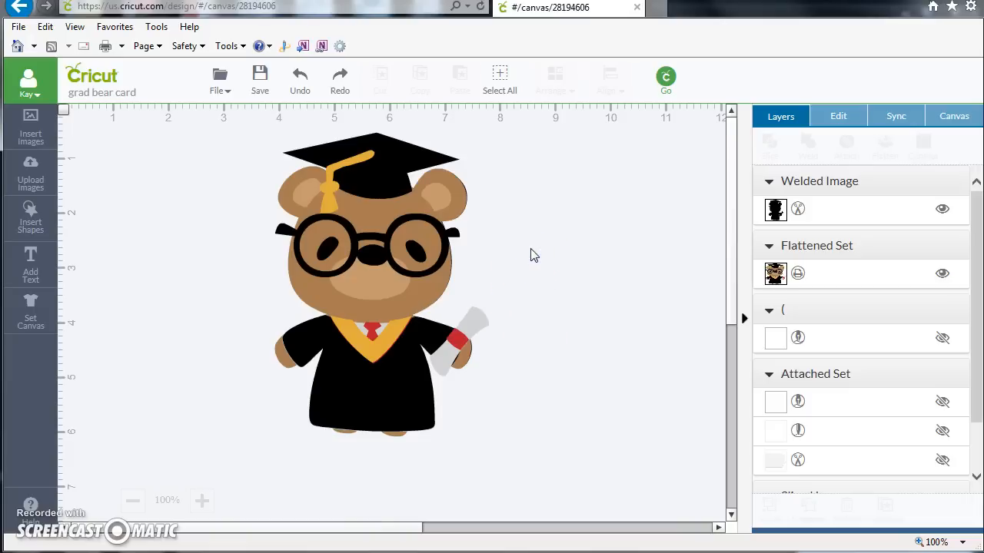
mouse_move(573, 238)
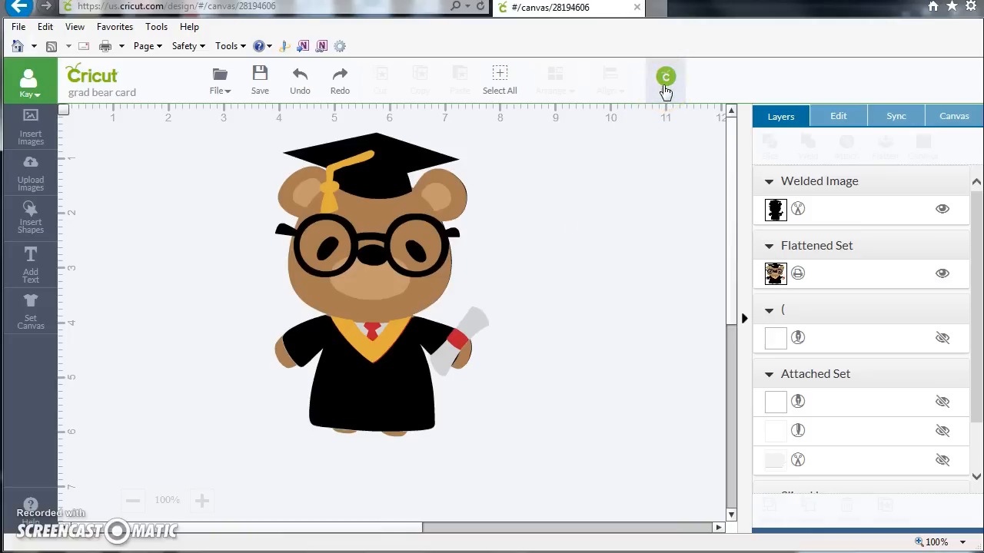
Step: Send the grad bear card to the mat preview with Go
click(665, 81)
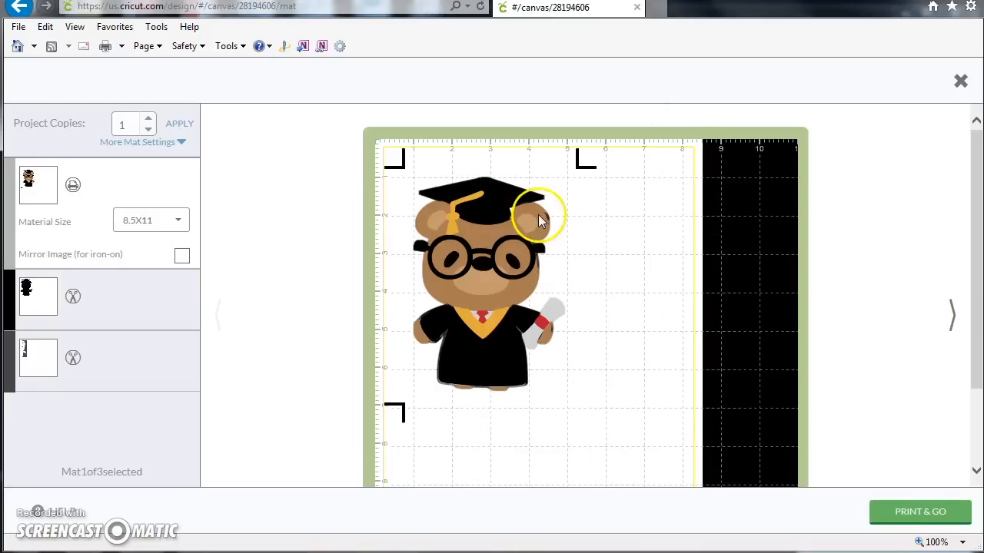
mouse_move(430, 426)
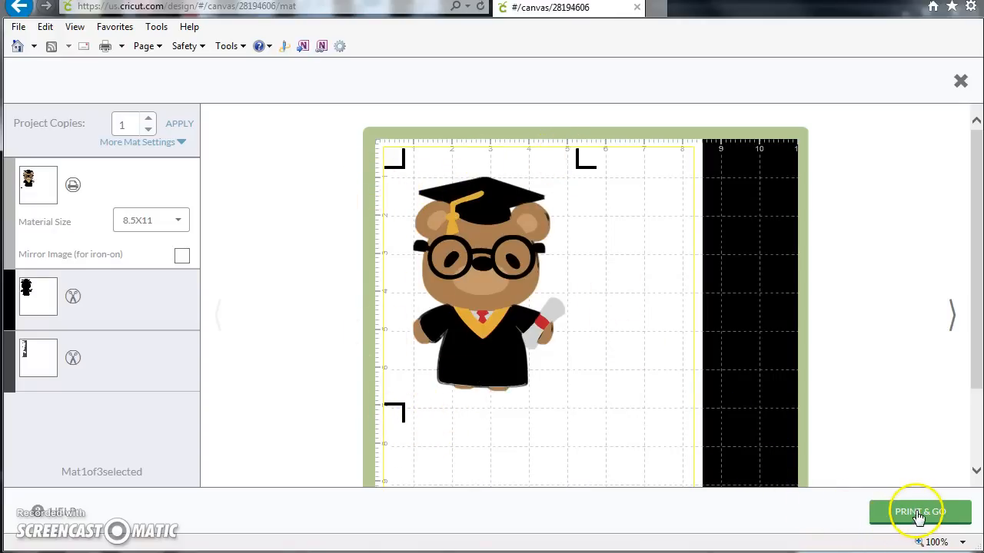
Step: Print the bear image to the Bullzip PDF Printer
click(920, 512)
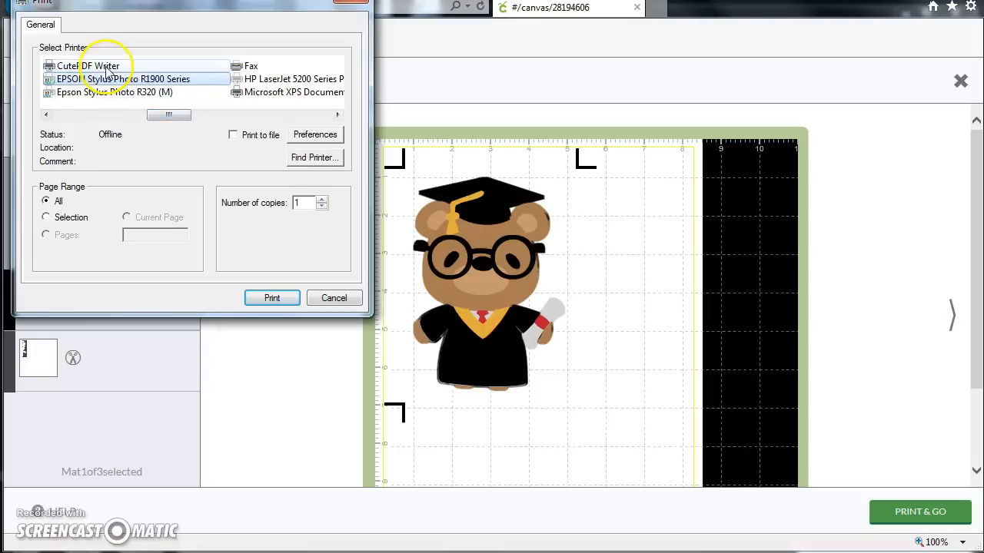
click(122, 79)
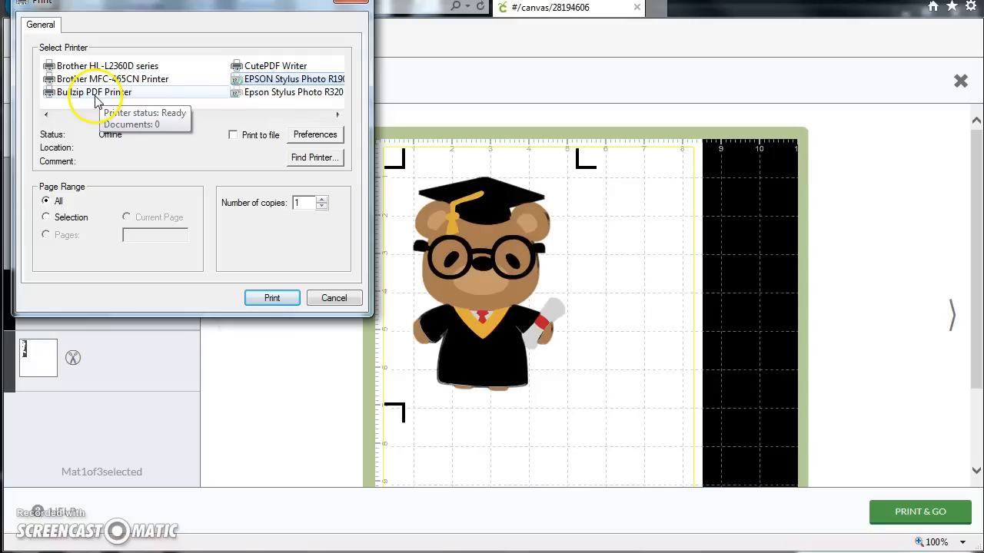
click(97, 92)
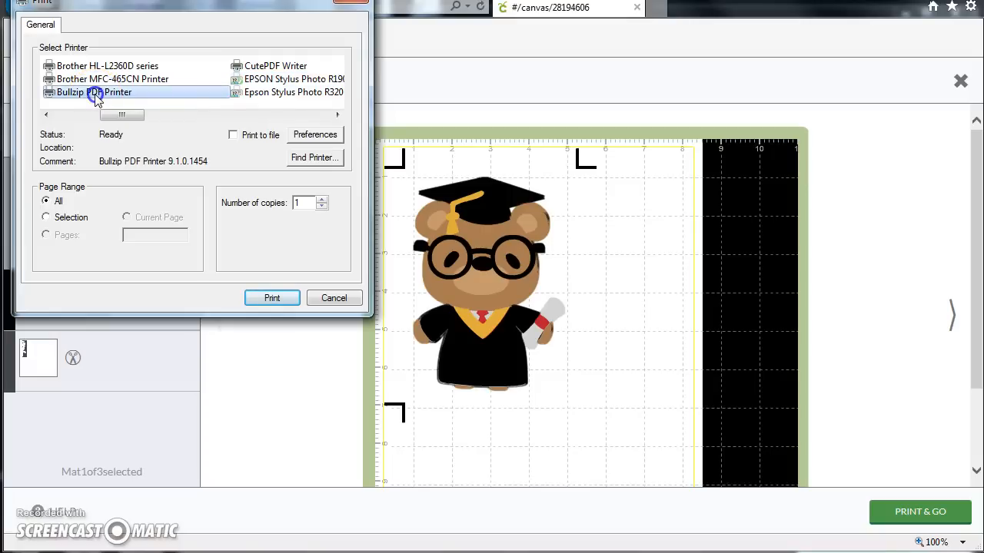
mouse_move(129, 77)
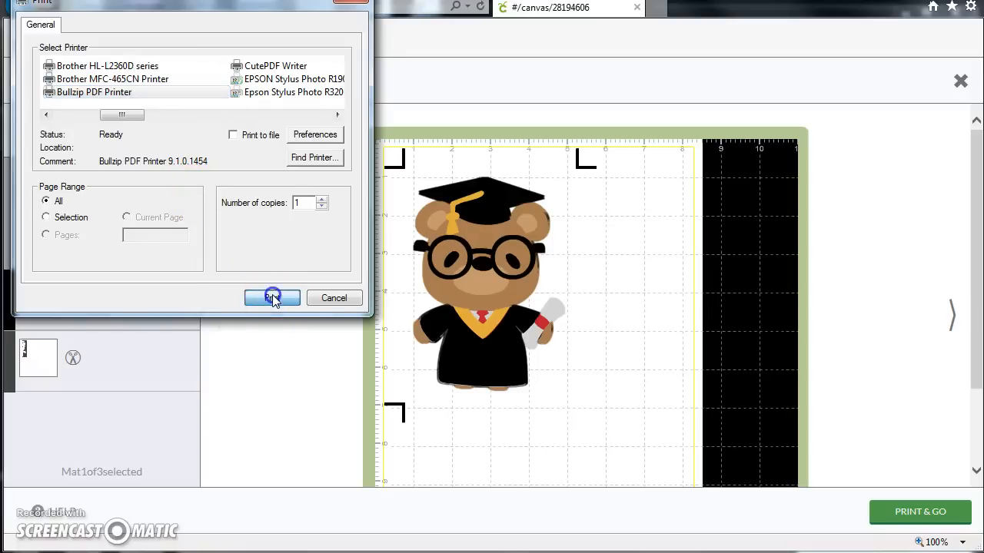
click(272, 298)
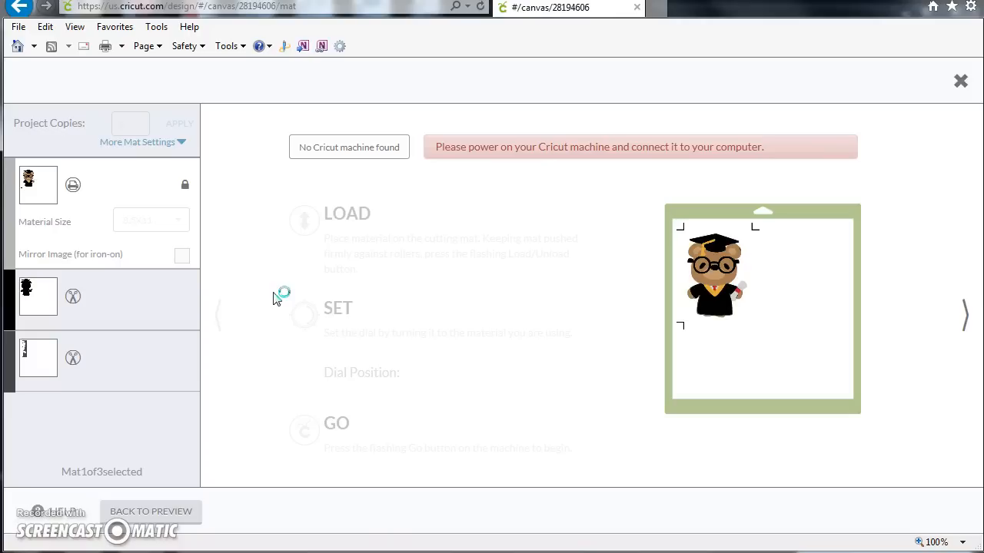
mouse_move(277, 299)
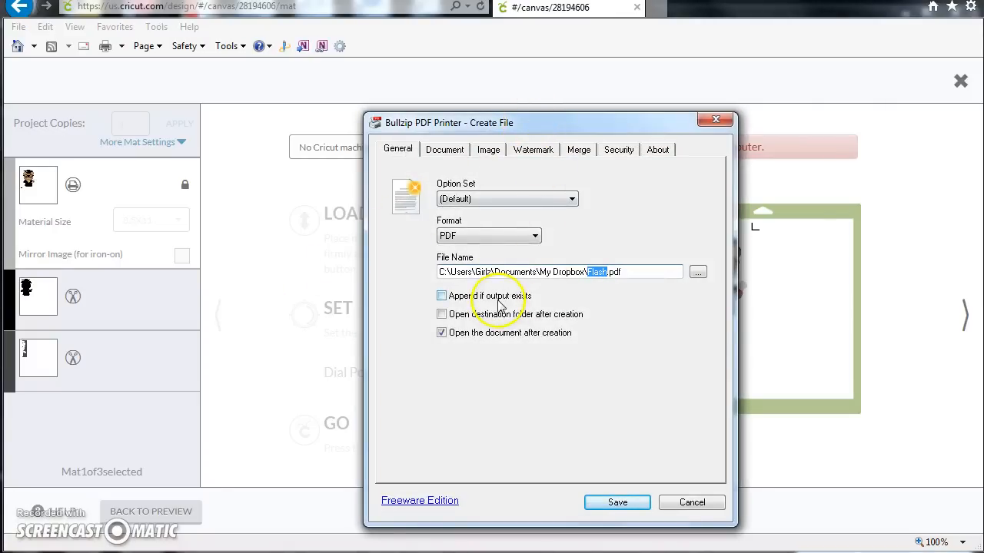
mouse_move(598, 290)
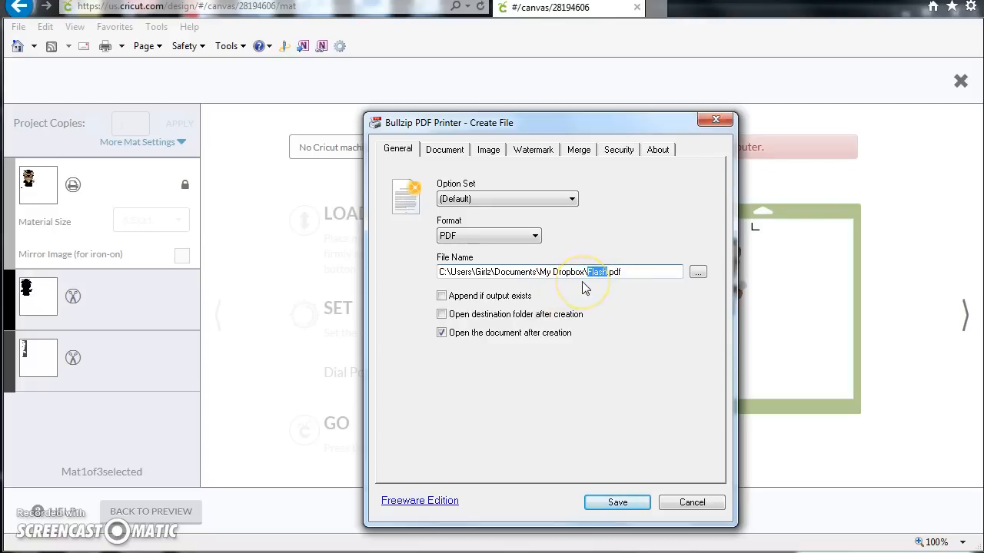
mouse_move(499, 321)
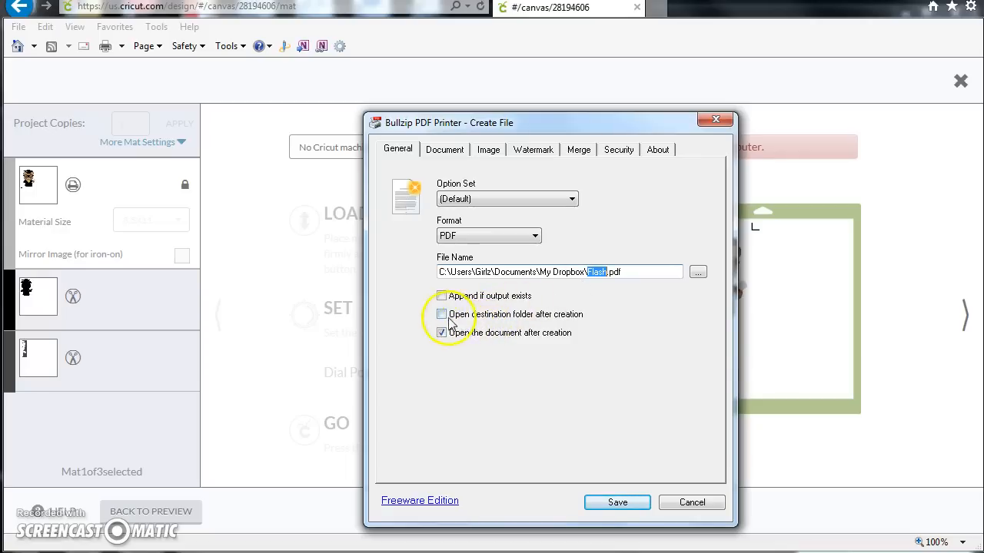
Step: Save the bear print as Flash.pdf, opening its destination folder afterwards
click(442, 314)
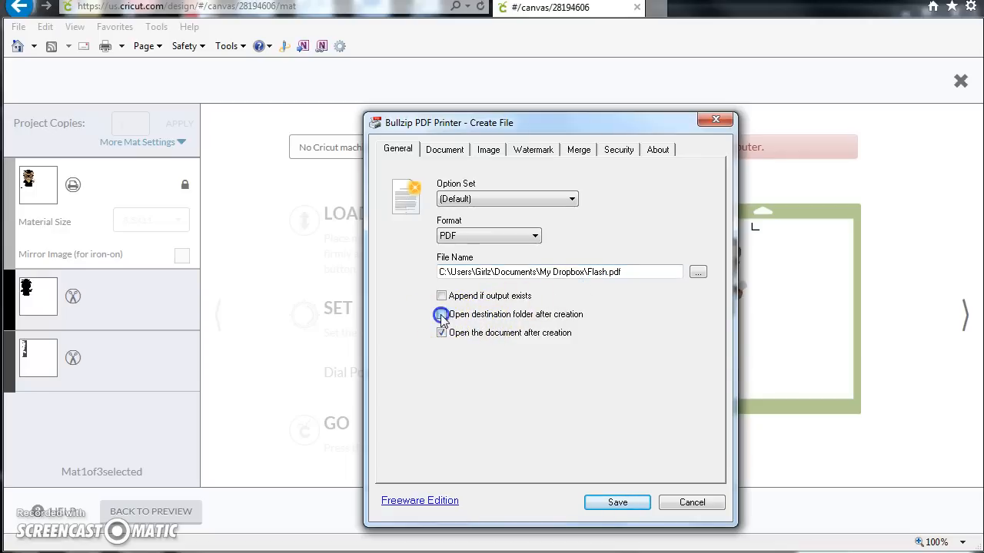
click(441, 314)
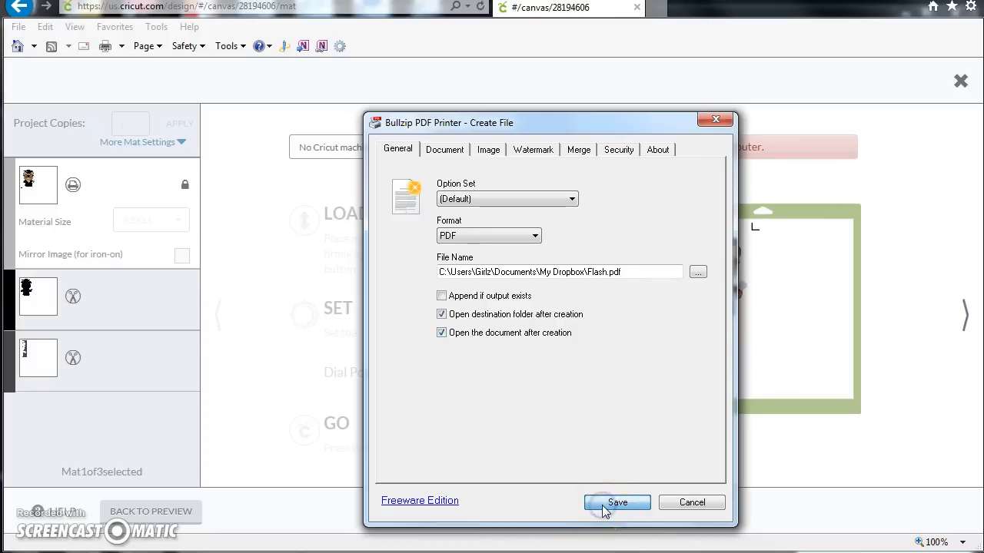
click(617, 502)
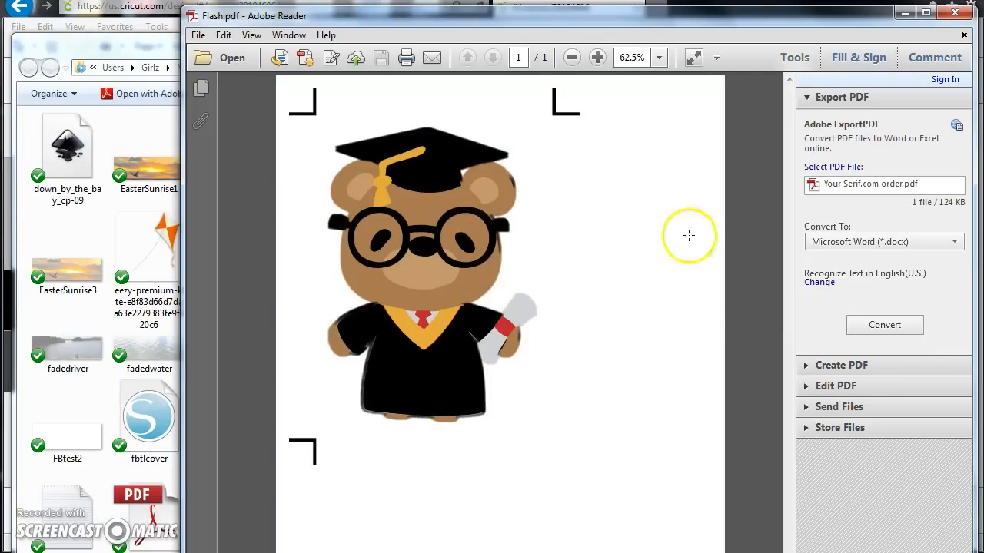
mouse_move(303, 410)
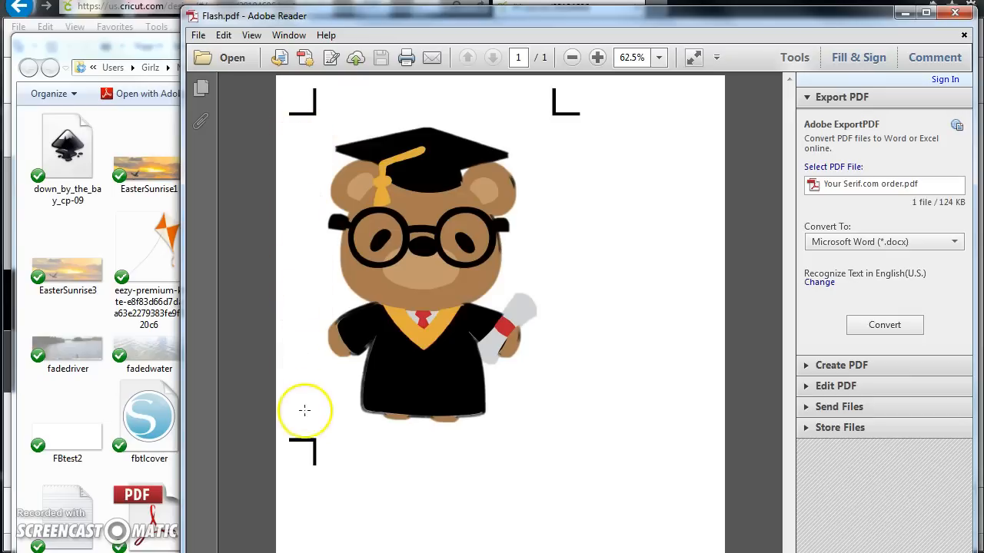
mouse_move(328, 461)
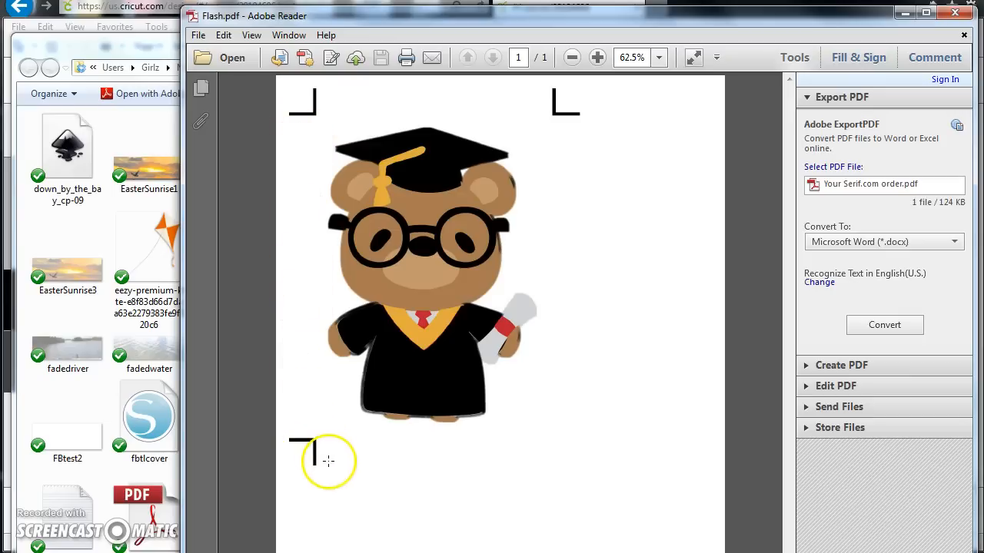
mouse_move(488, 393)
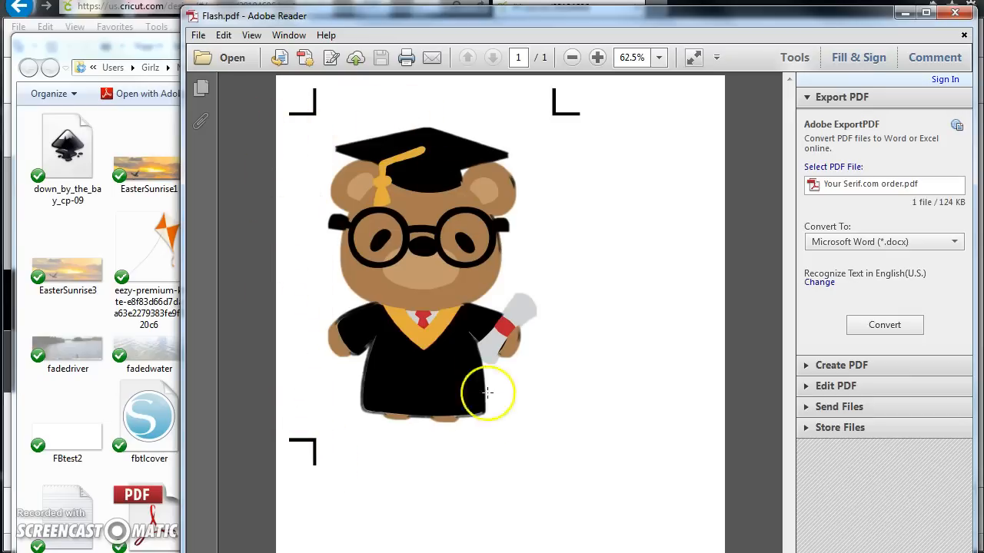
mouse_move(514, 331)
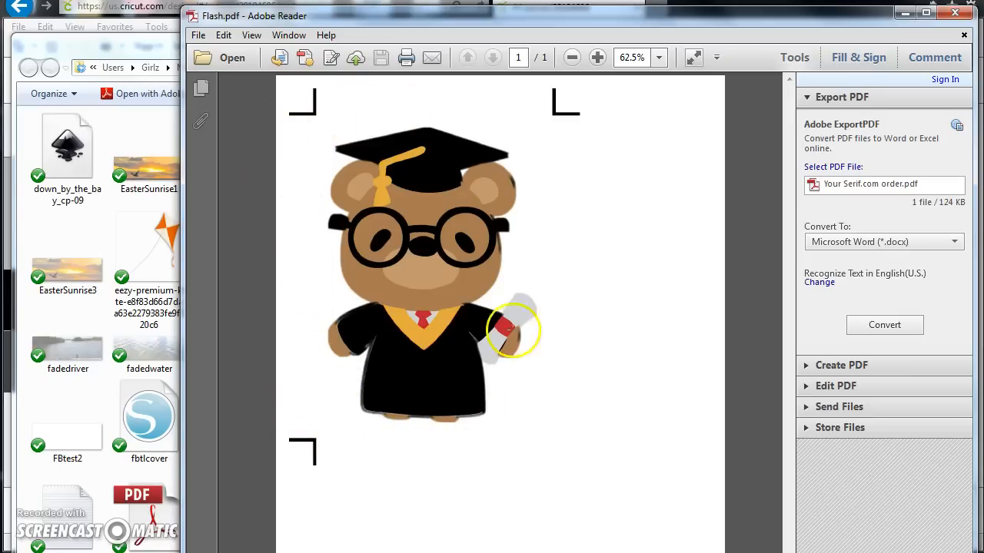
mouse_move(592, 425)
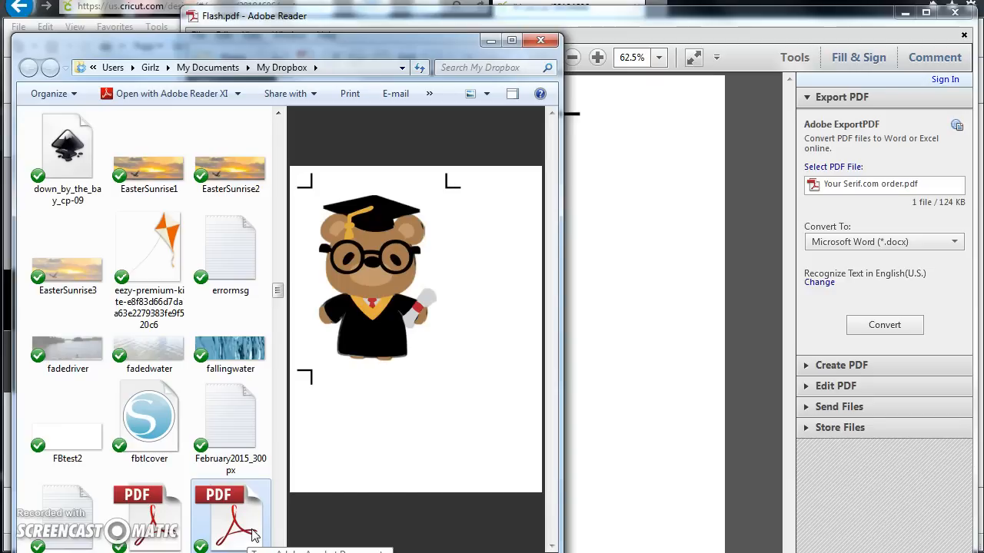
mouse_move(601, 408)
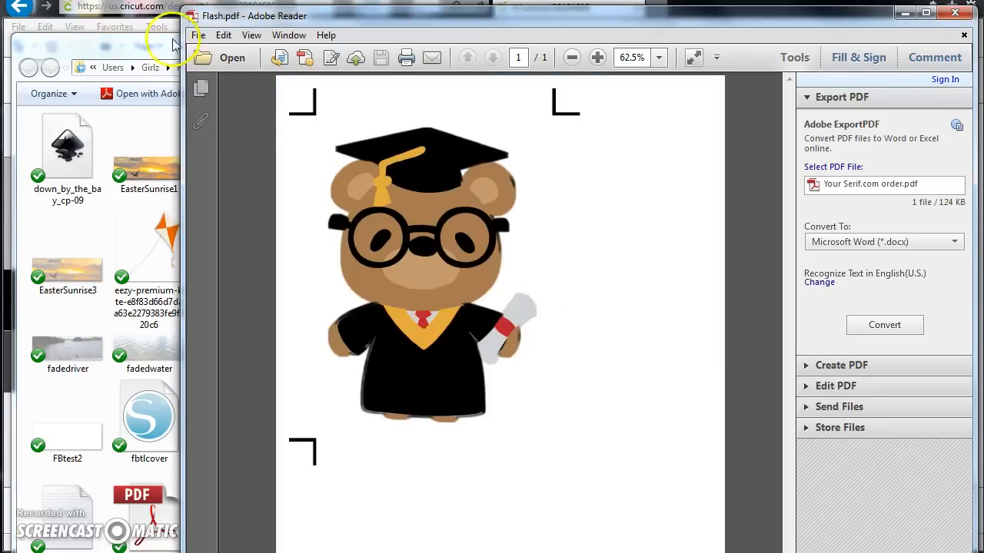
Step: Bring the Flash.pdf window in Adobe Reader to the front
click(199, 34)
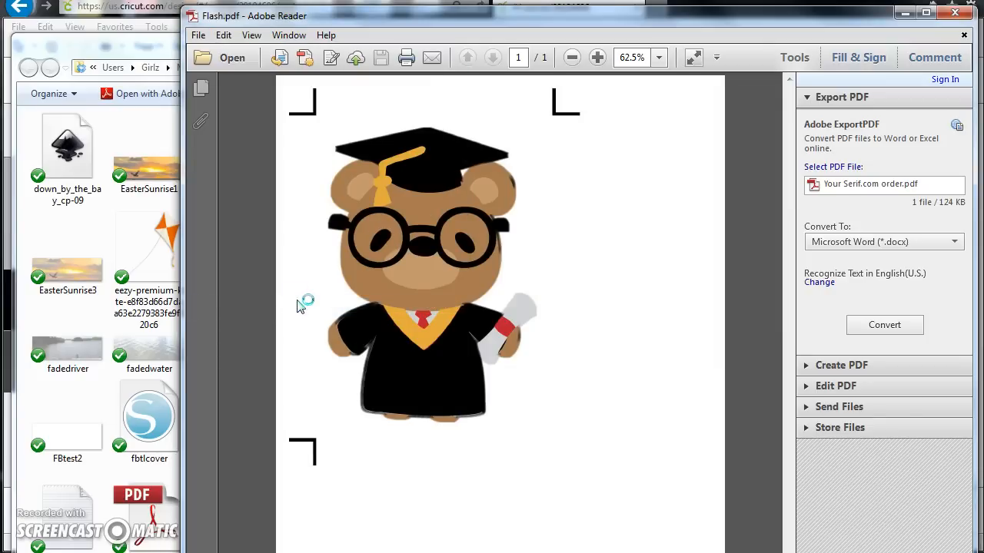
click(406, 58)
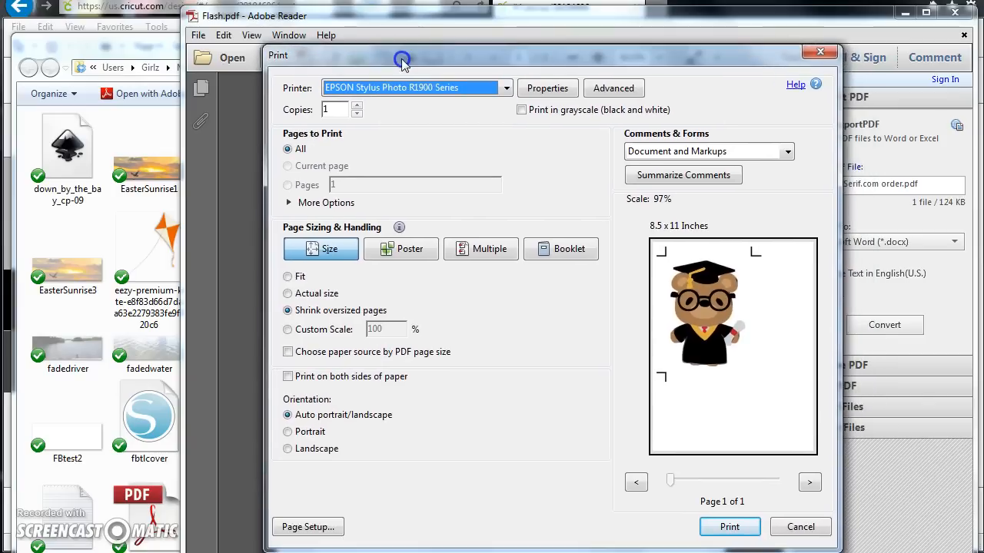
mouse_move(800, 527)
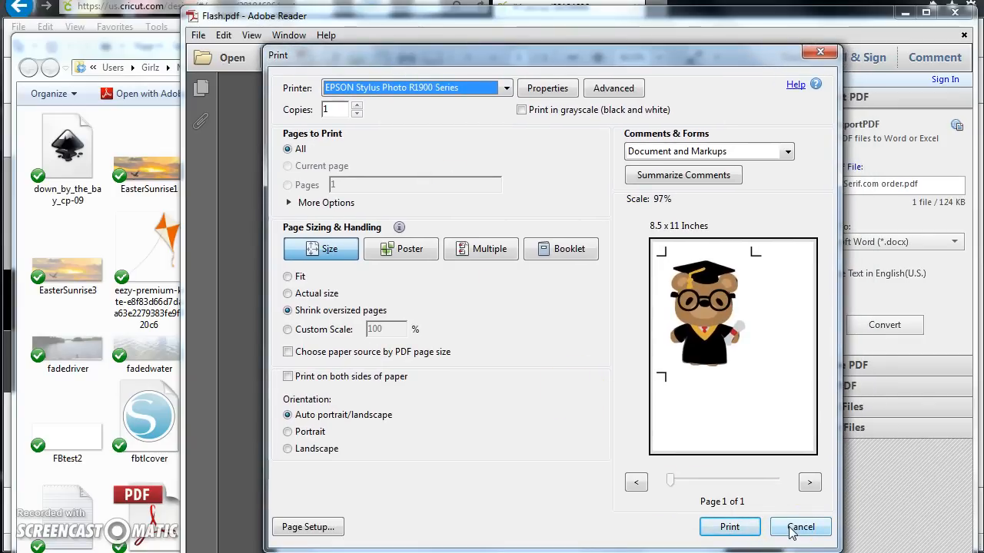
click(800, 526)
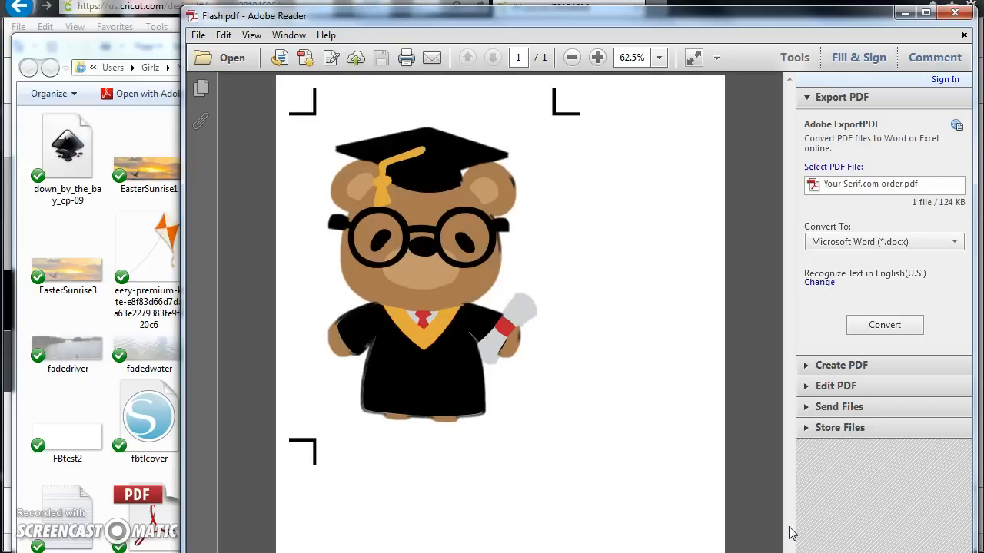
mouse_move(655, 448)
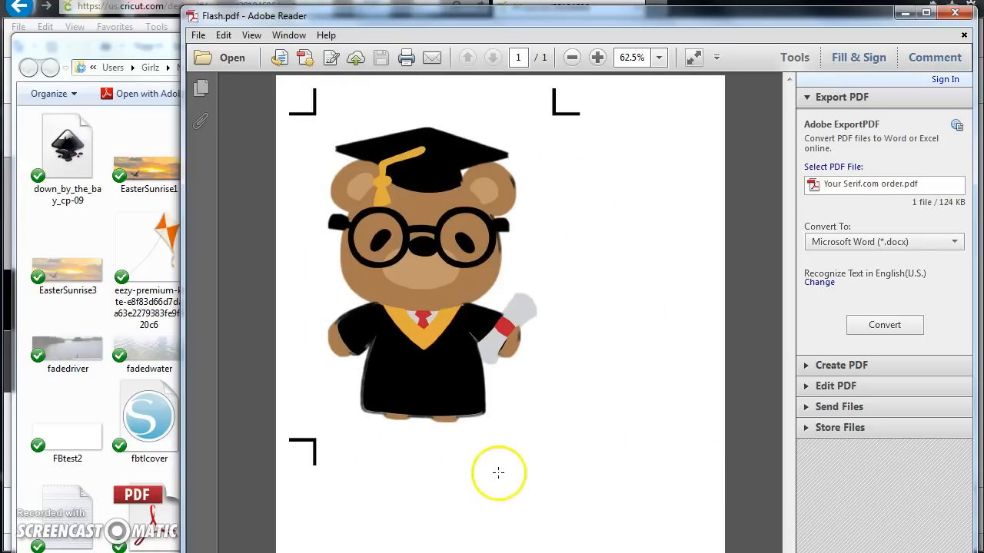
mouse_move(499, 473)
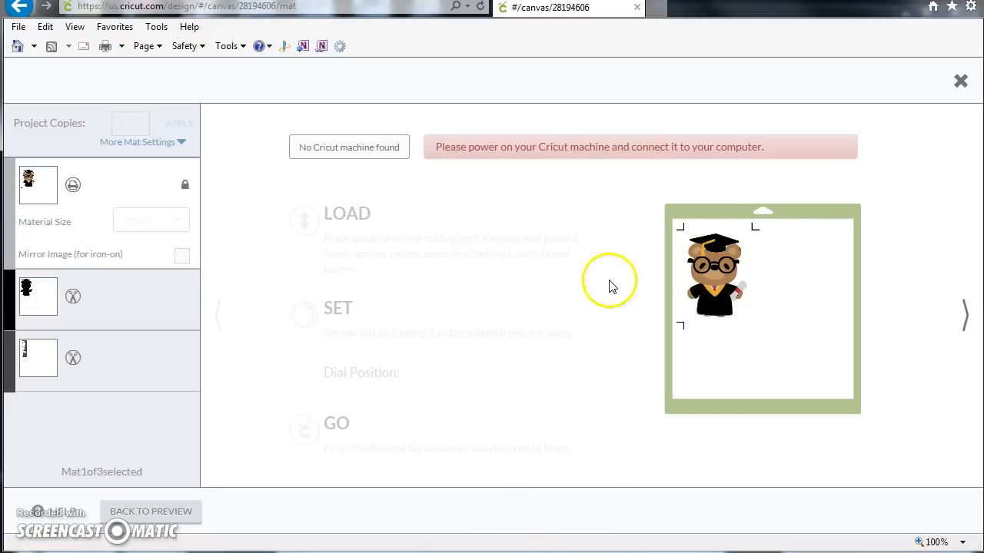
mouse_move(731, 356)
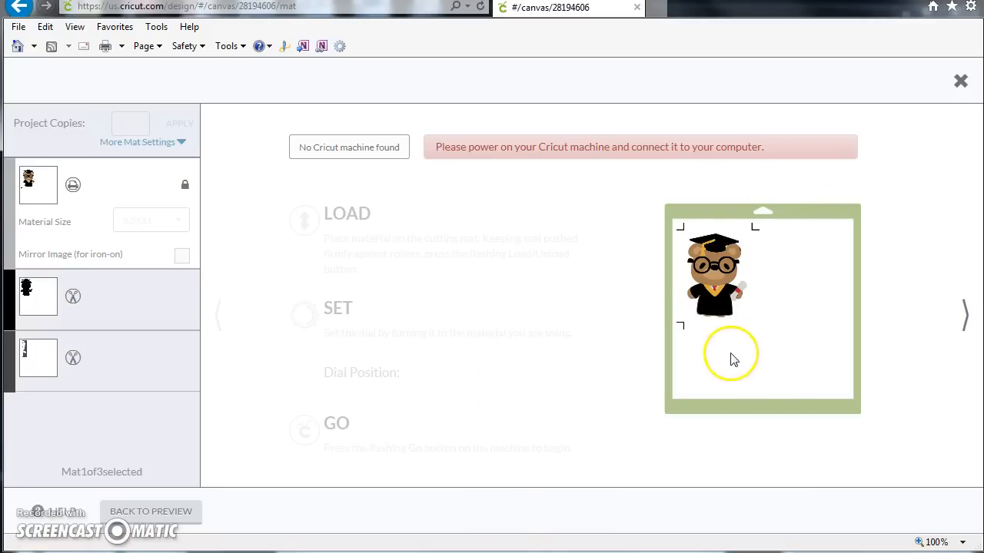
Step: Cancel the cut and return to the grad bear card canvas
click(960, 81)
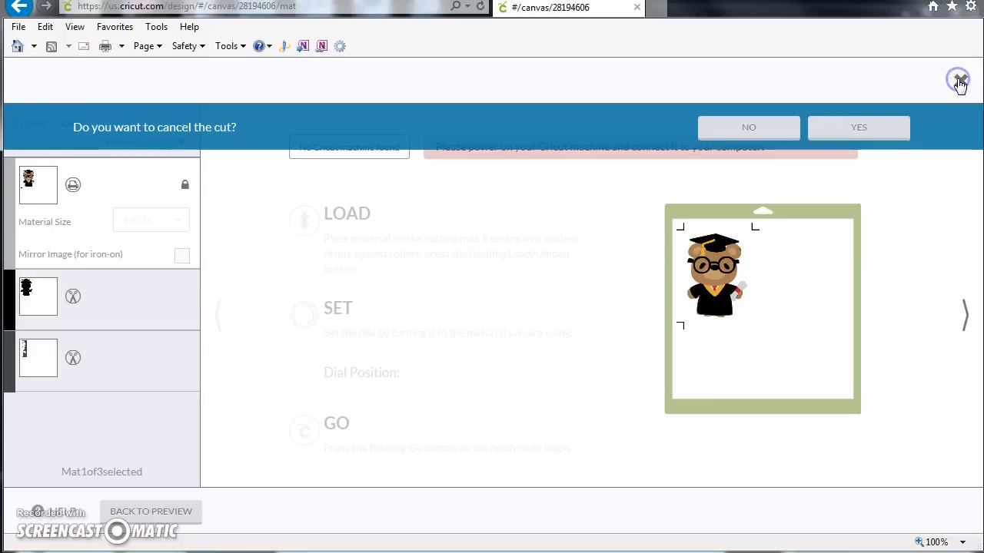
click(858, 127)
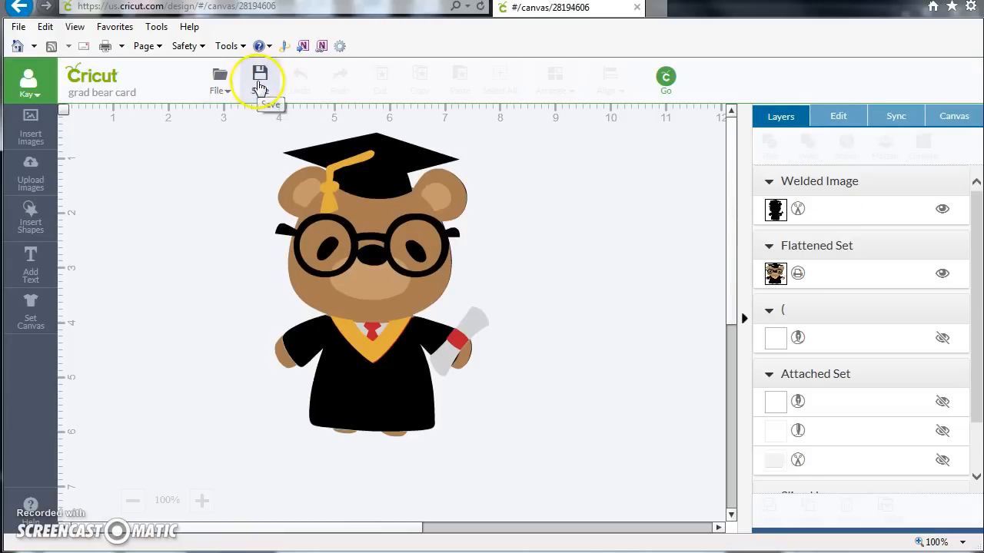
mouse_move(271, 215)
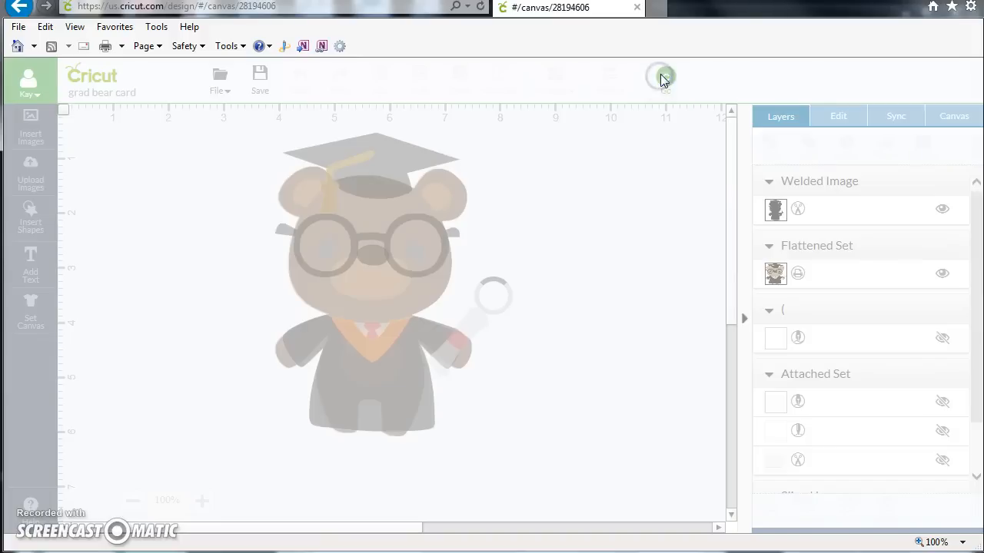
Step: Resend the bear through mat preview and print to the cut screen
click(659, 77)
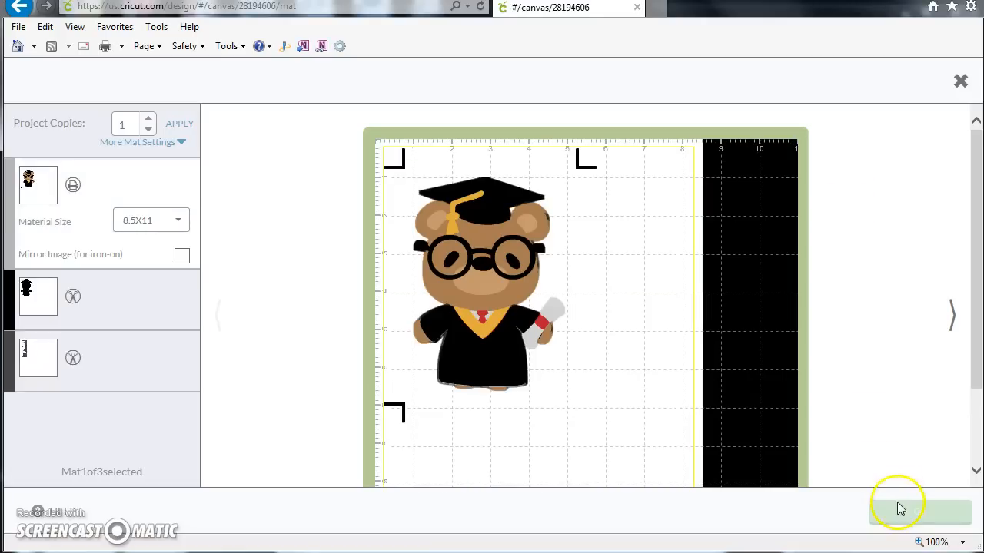
click(920, 512)
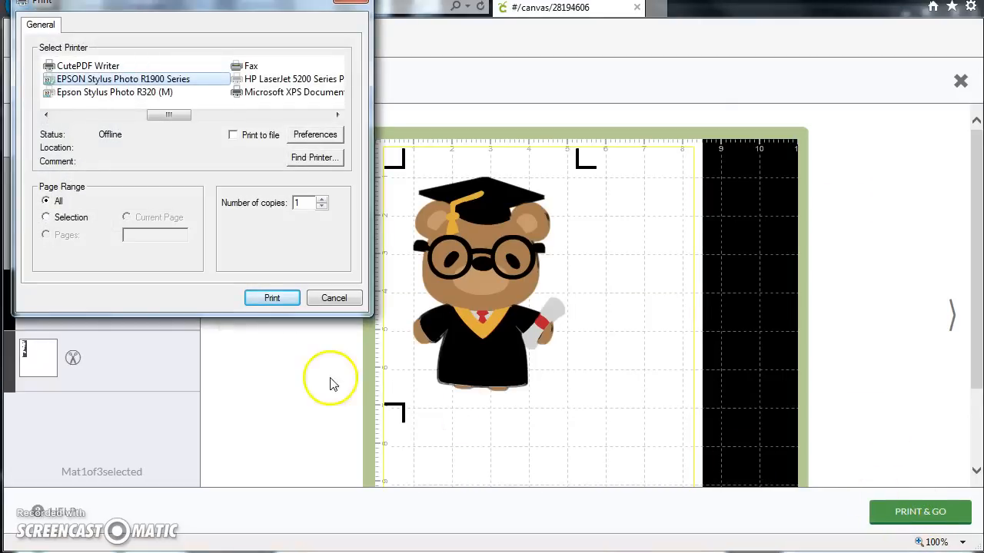
click(334, 297)
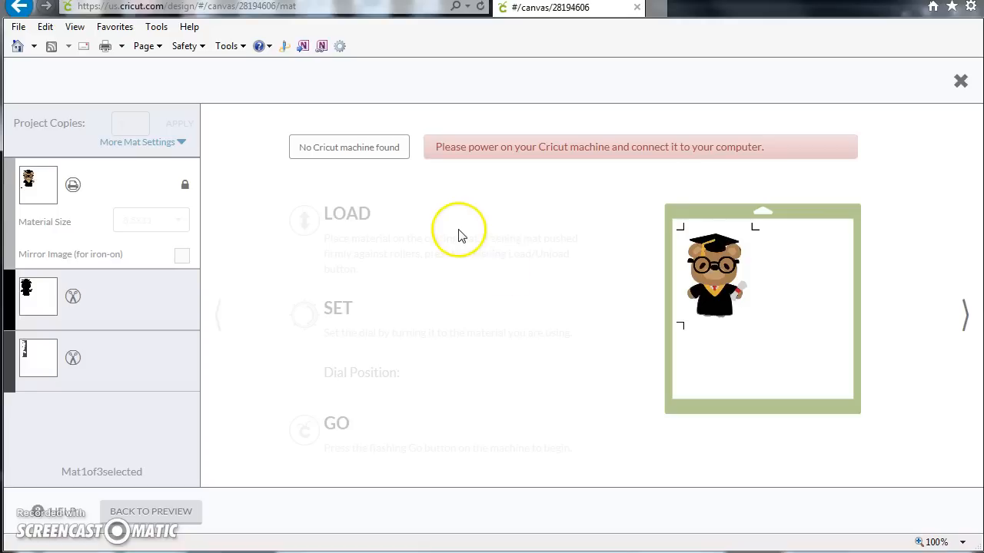
mouse_move(468, 307)
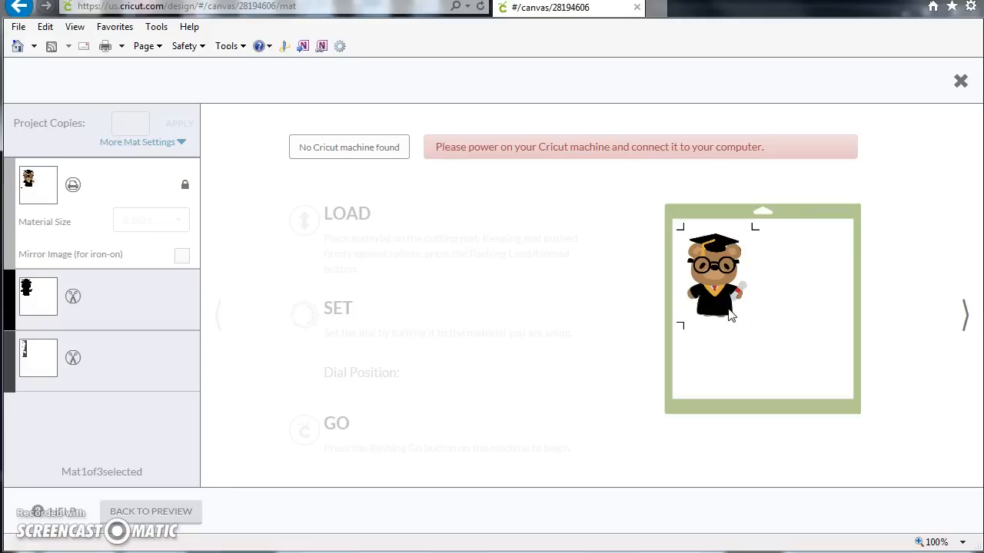
mouse_move(753, 308)
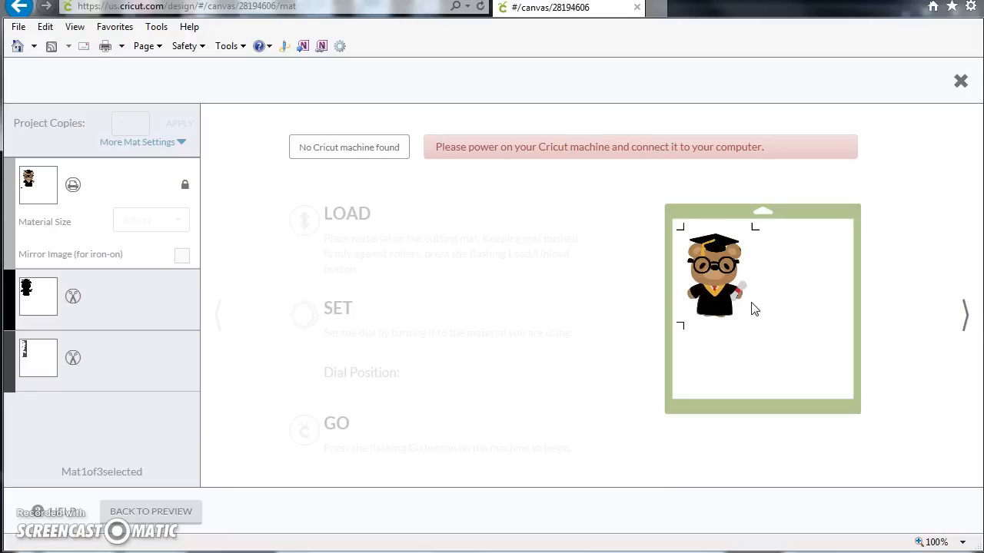
mouse_move(638, 184)
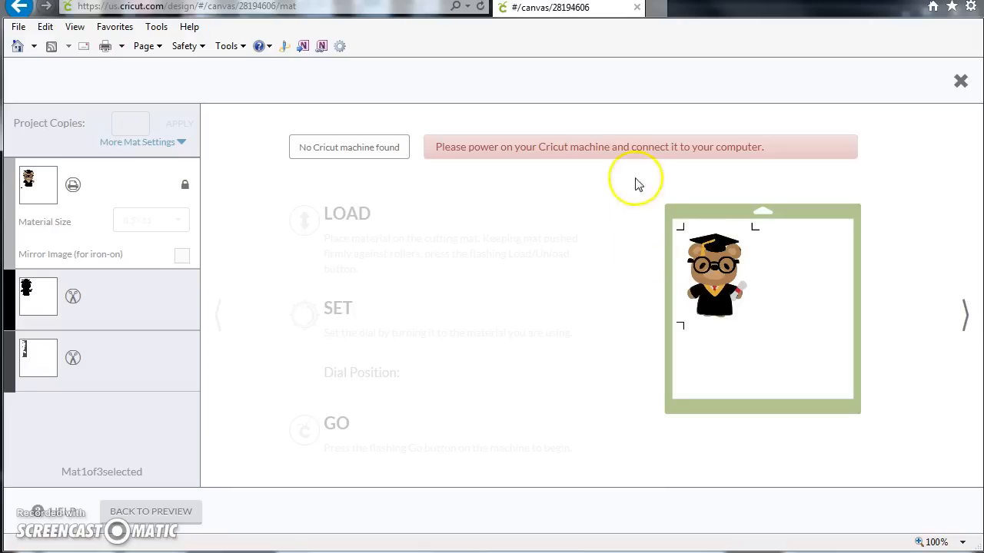